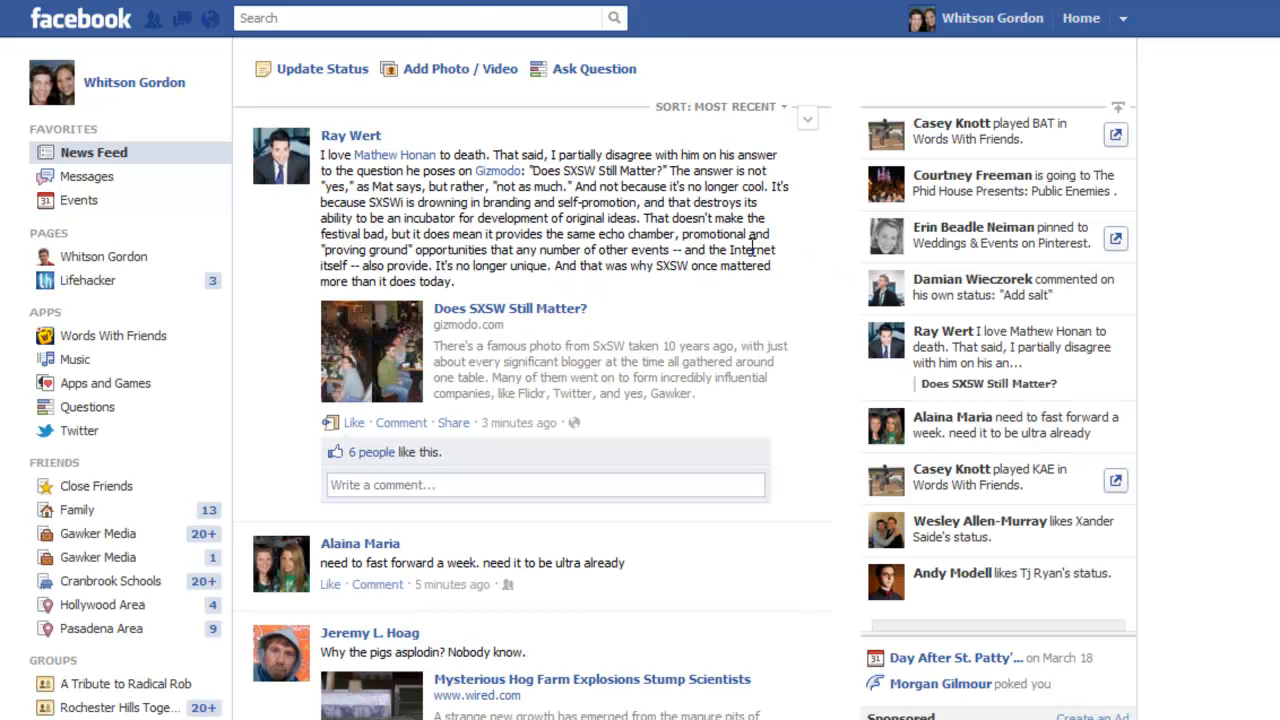
Leave the Messages page's Other inbox and bring up the Social Fixer wrench-icon options
{"action": "scroll", "scroll_direction": "down", "scroll_amount": 3}
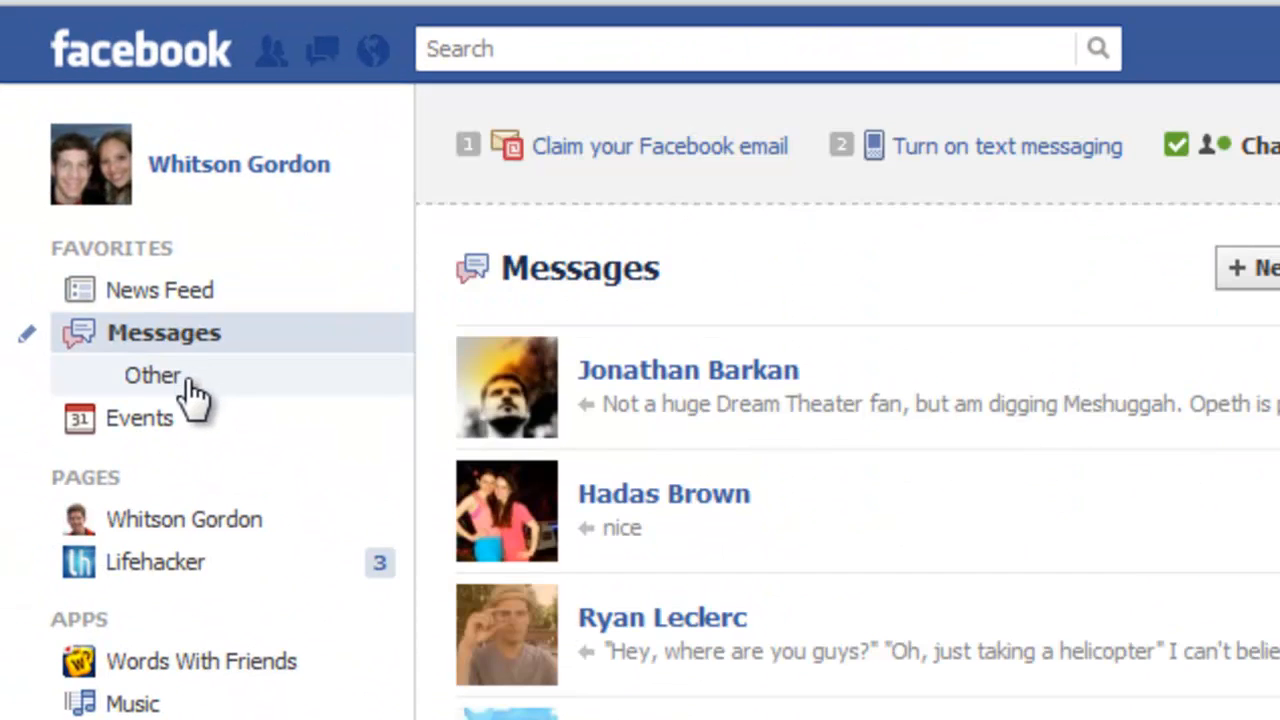
{"action": "mouse_move", "coordinate": [176, 390]}
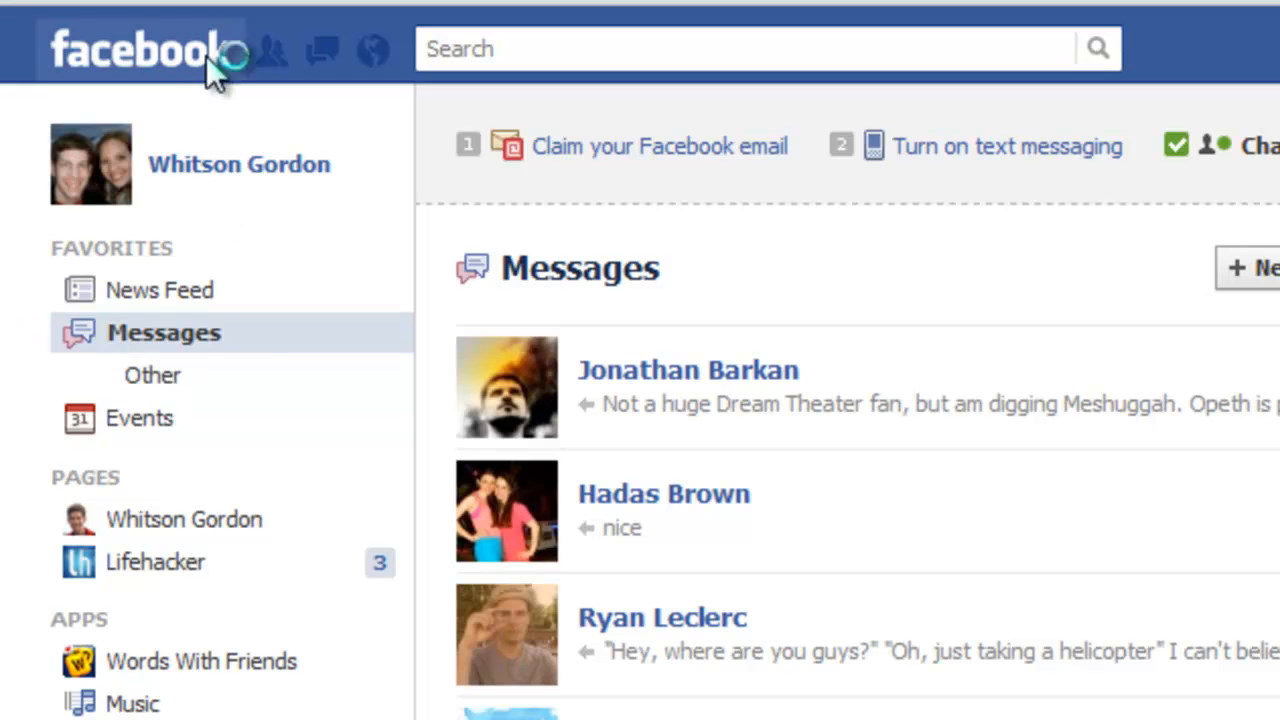
{"action": "left_click", "coordinate": [160, 290]}
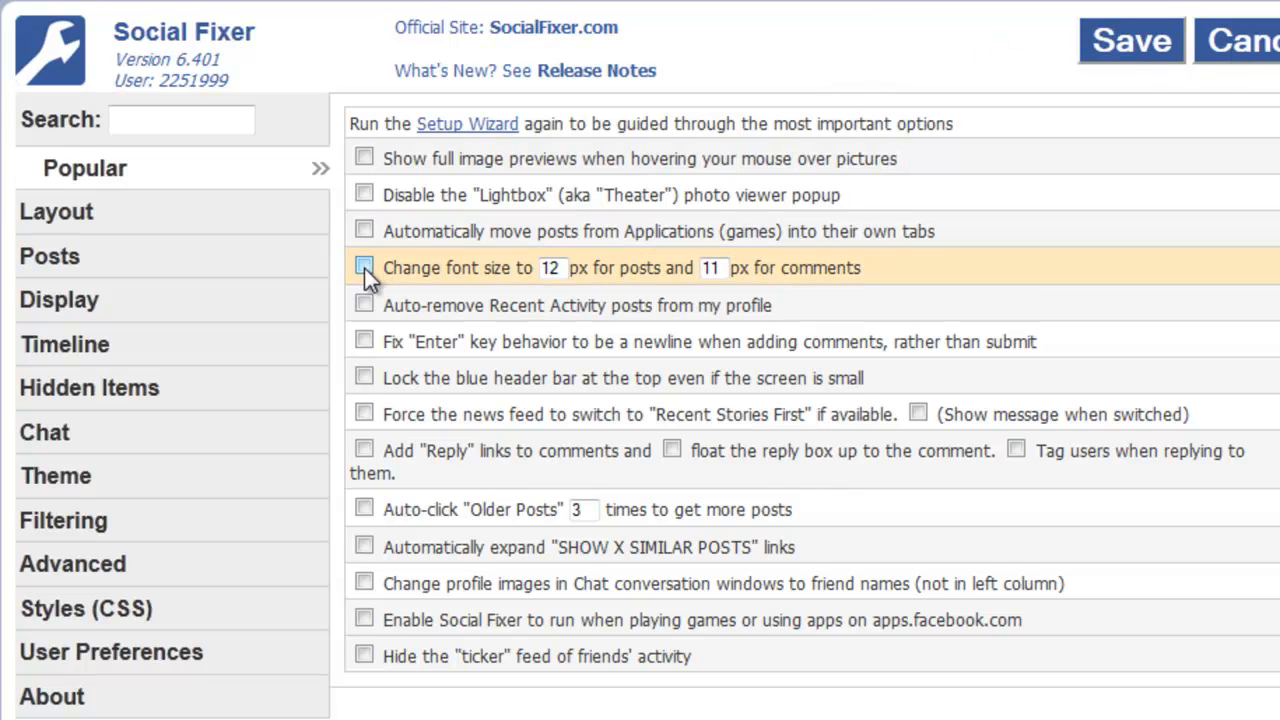
Tick 'Change font size to 12 px for posts and 11 px for comments'
{"action": "left_click", "coordinate": [364, 268]}
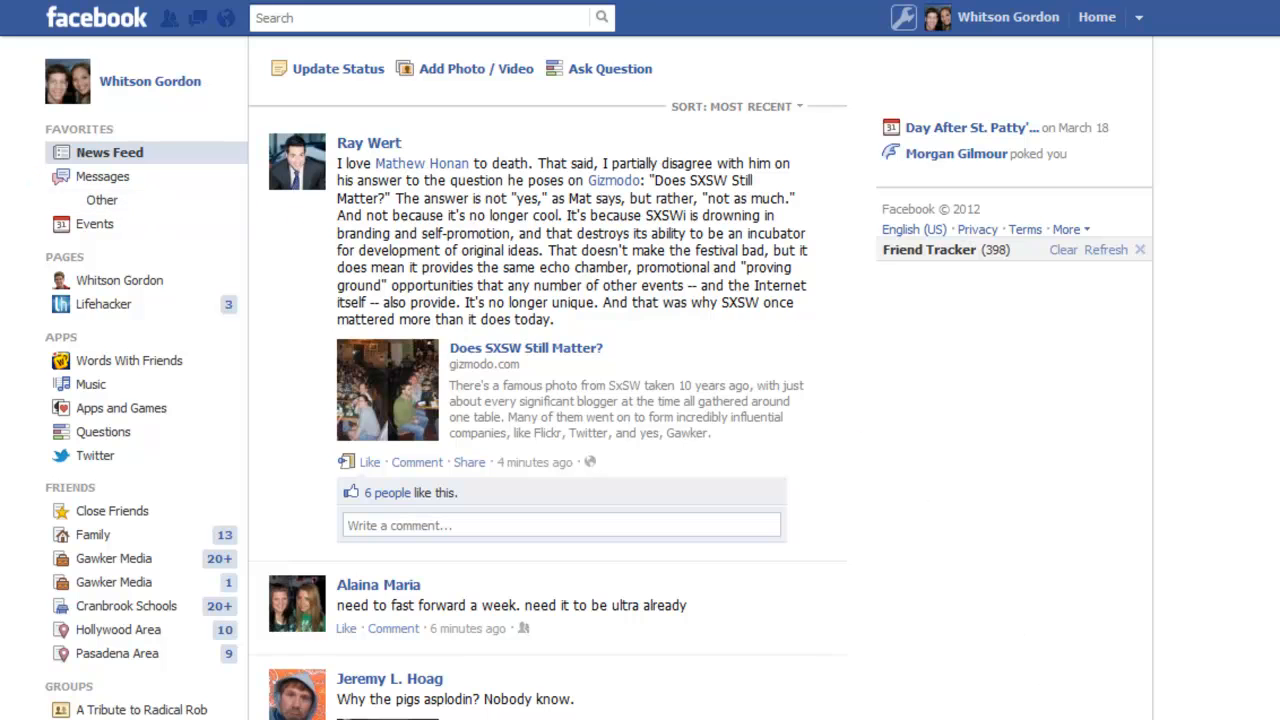
{"action": "mouse_move", "coordinate": [1088, 428]}
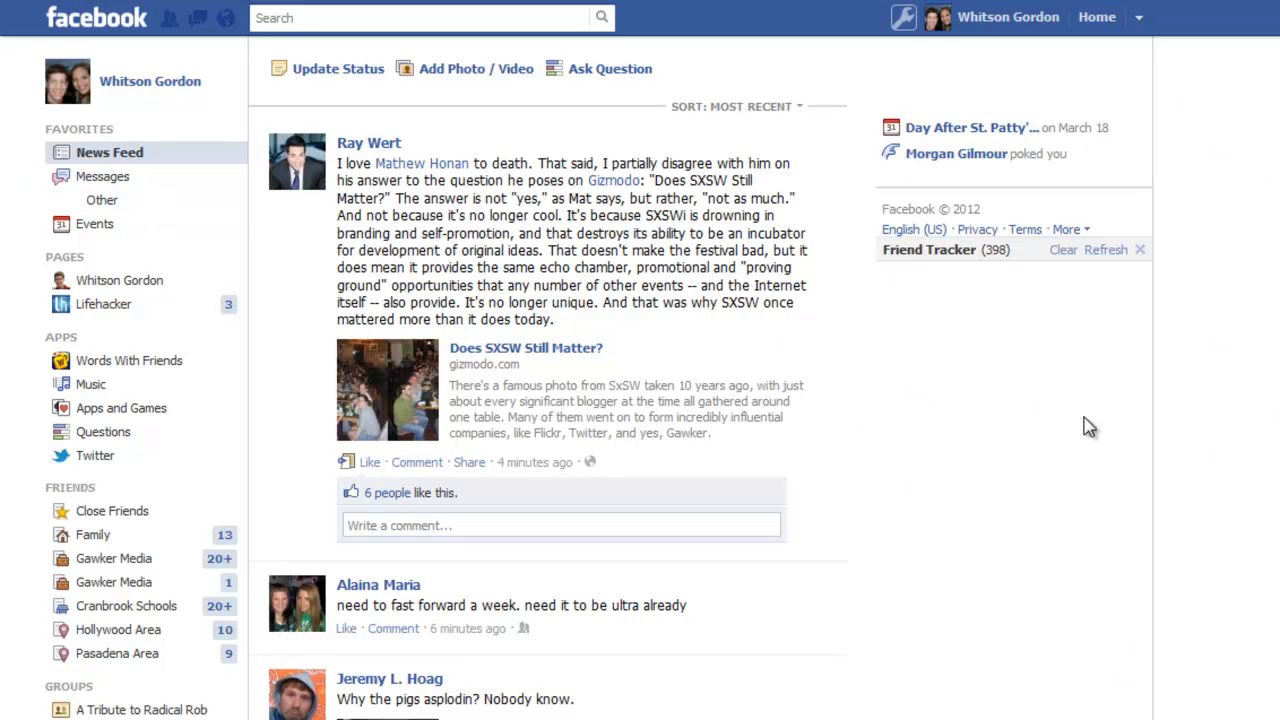
{"action": "mouse_move", "coordinate": [1000, 448]}
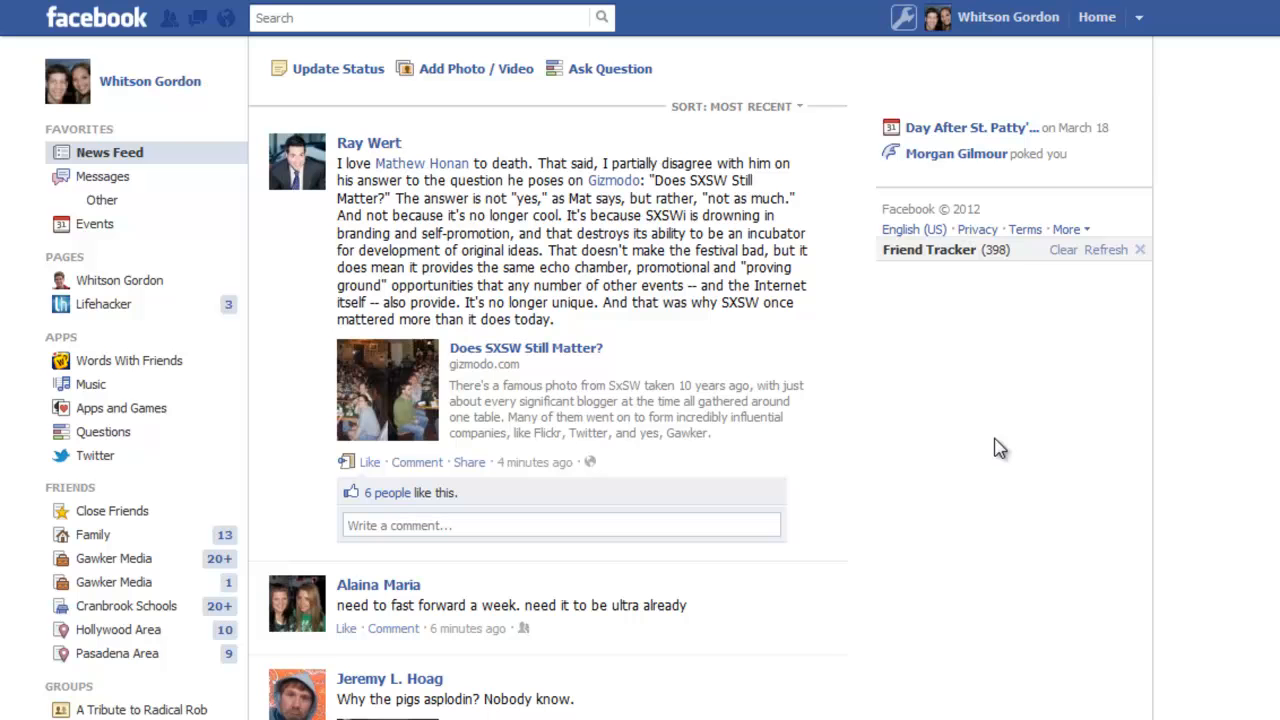
{"action": "scroll", "scroll_direction": "down", "scroll_amount": 3}
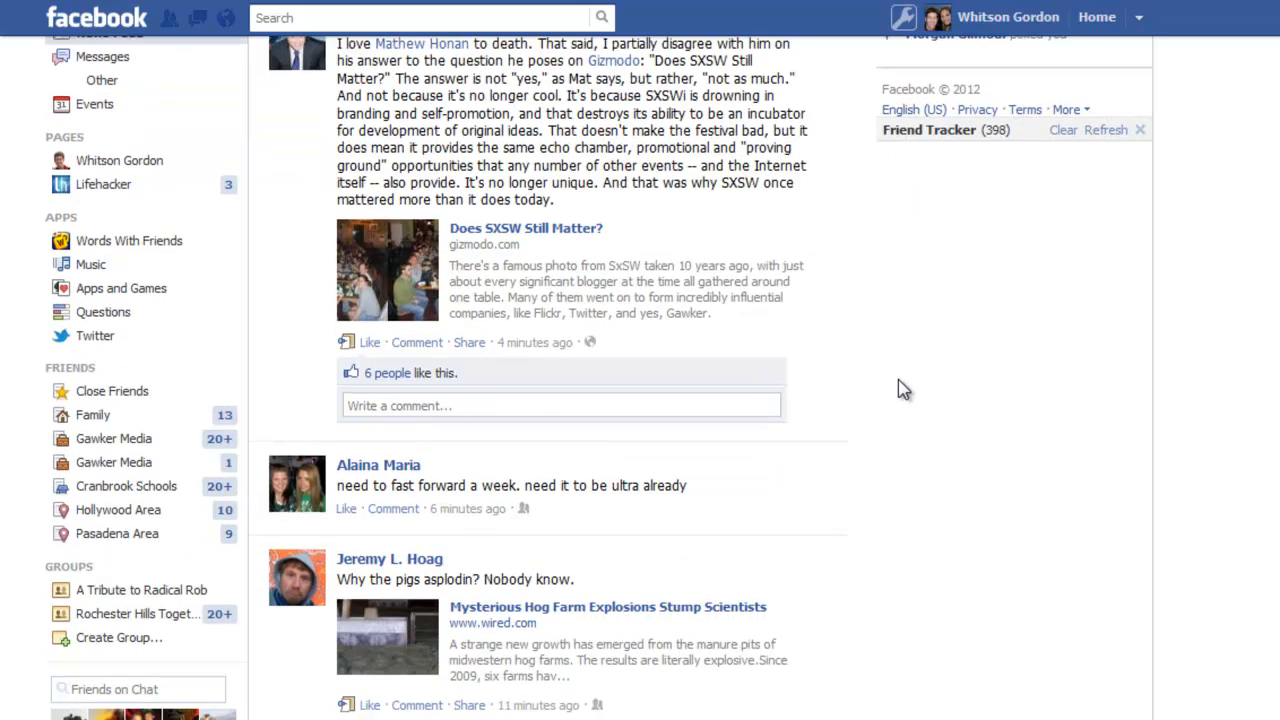
{"action": "scroll", "scroll_direction": "down", "scroll_amount": 3}
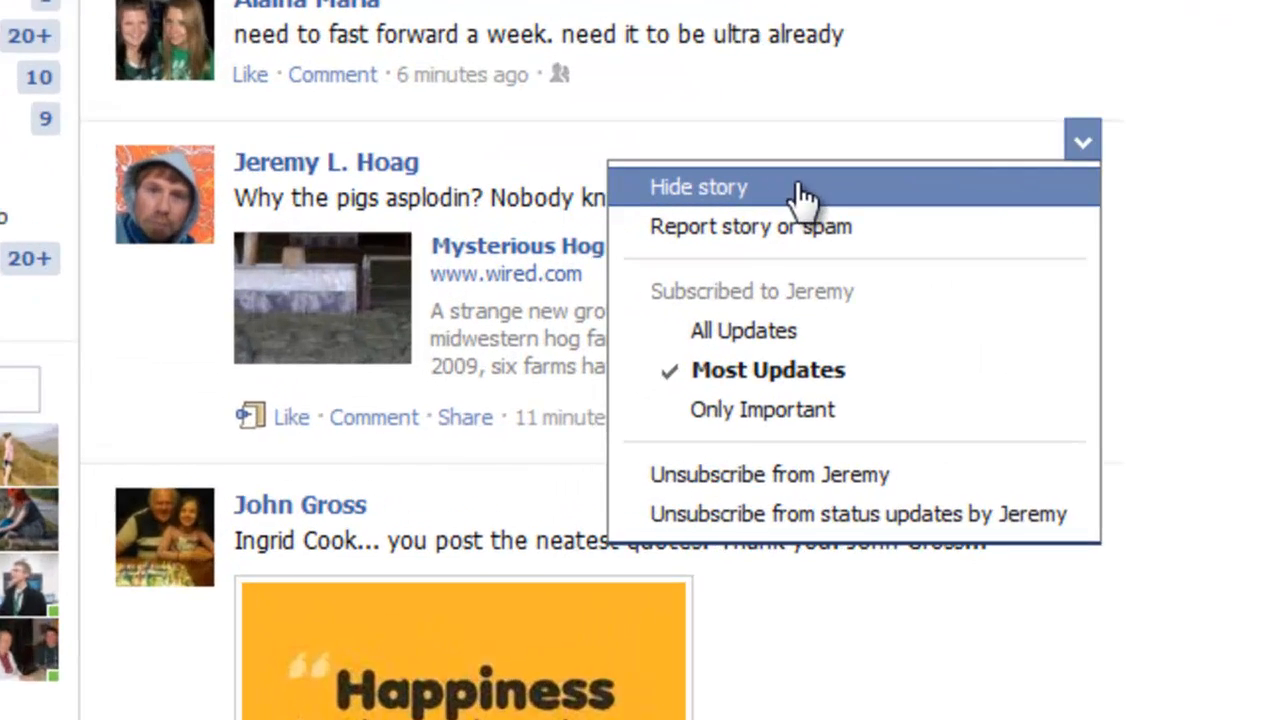
Scroll the feed toward the hog farm explosions story to reach its dropdown arrow
{"action": "scroll", "scroll_direction": "up", "scroll_amount": 3}
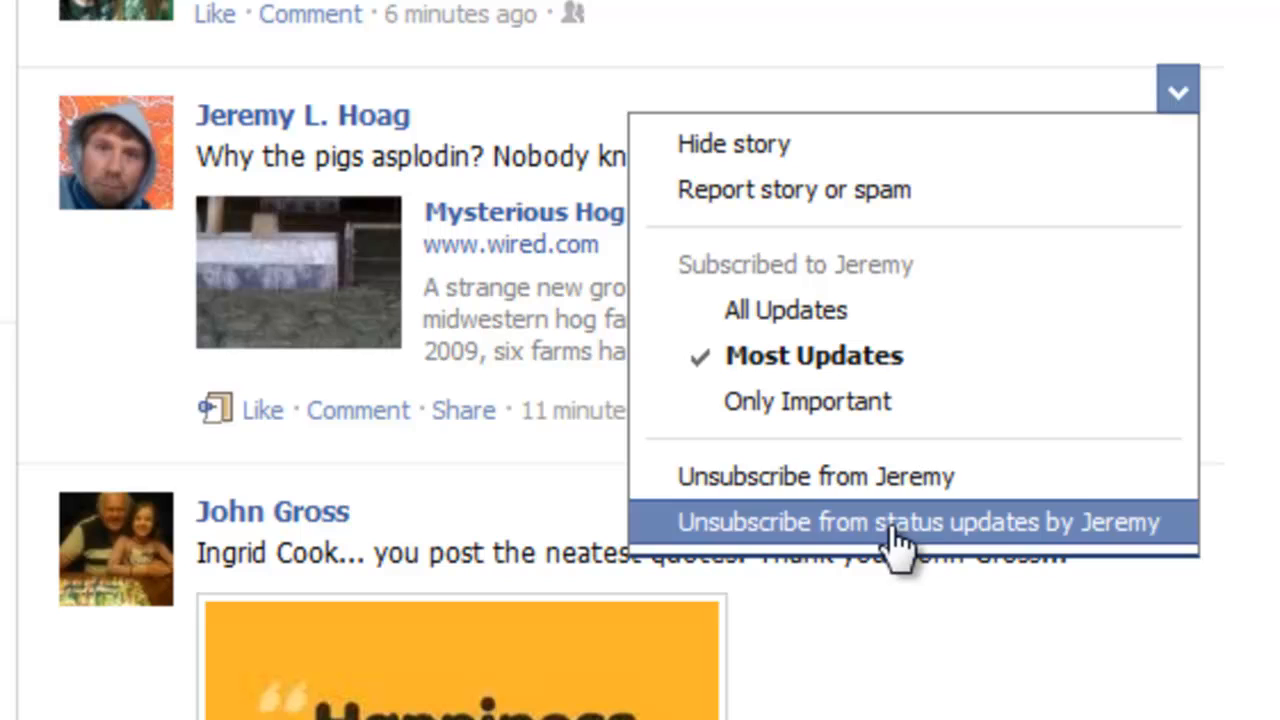
{"action": "mouse_move", "coordinate": [910, 476]}
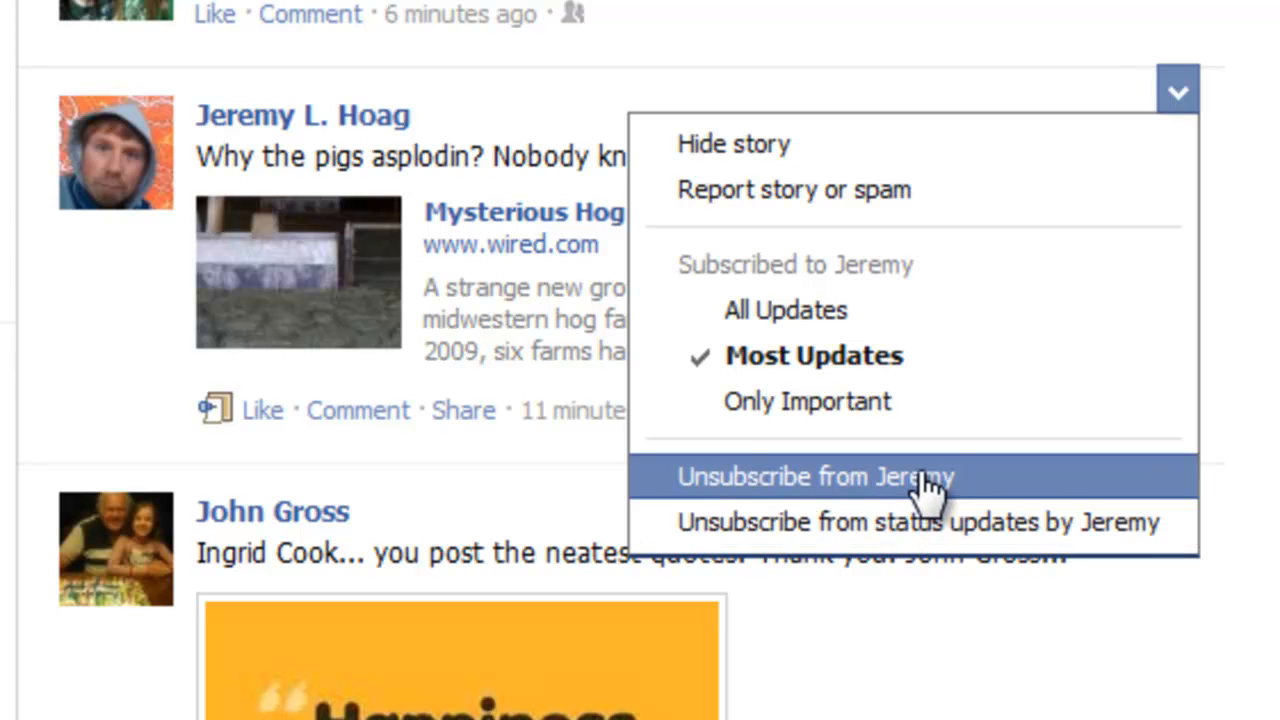